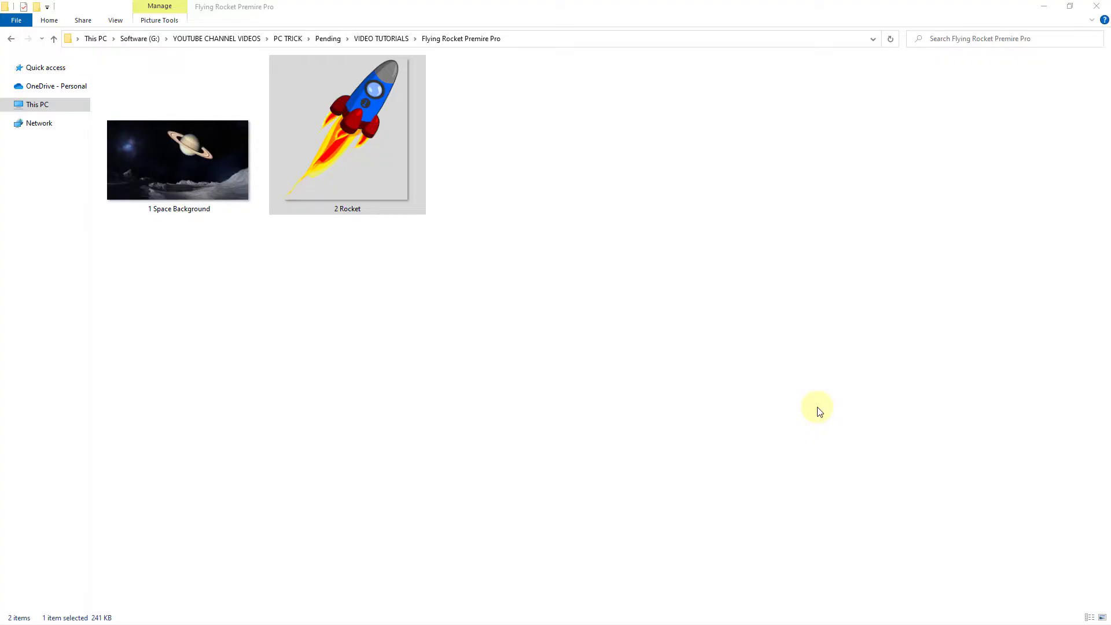
Step: Open '1 Space Background' in Windows Photo Viewer, then advance to '2 Rocket'
left_click(735, 526)
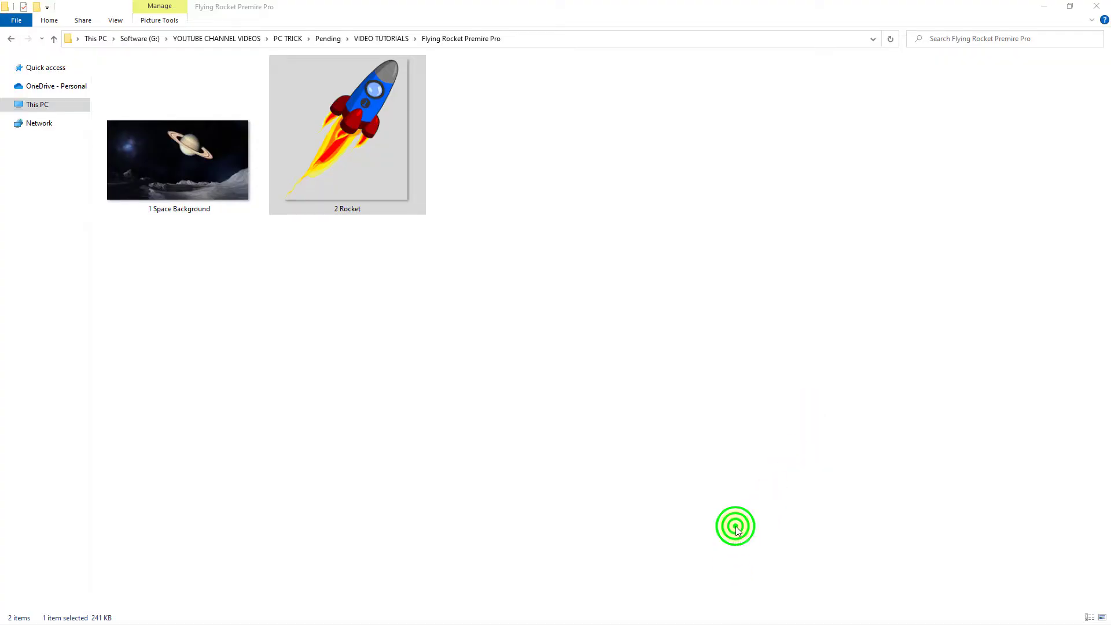
mouse_move(606, 333)
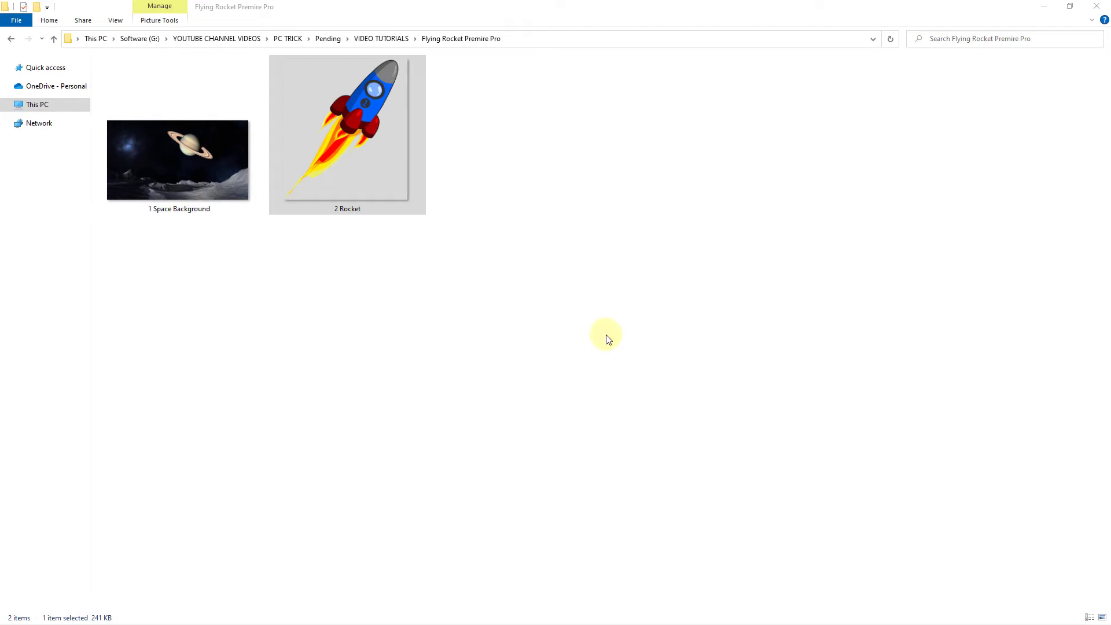
left_click(177, 160)
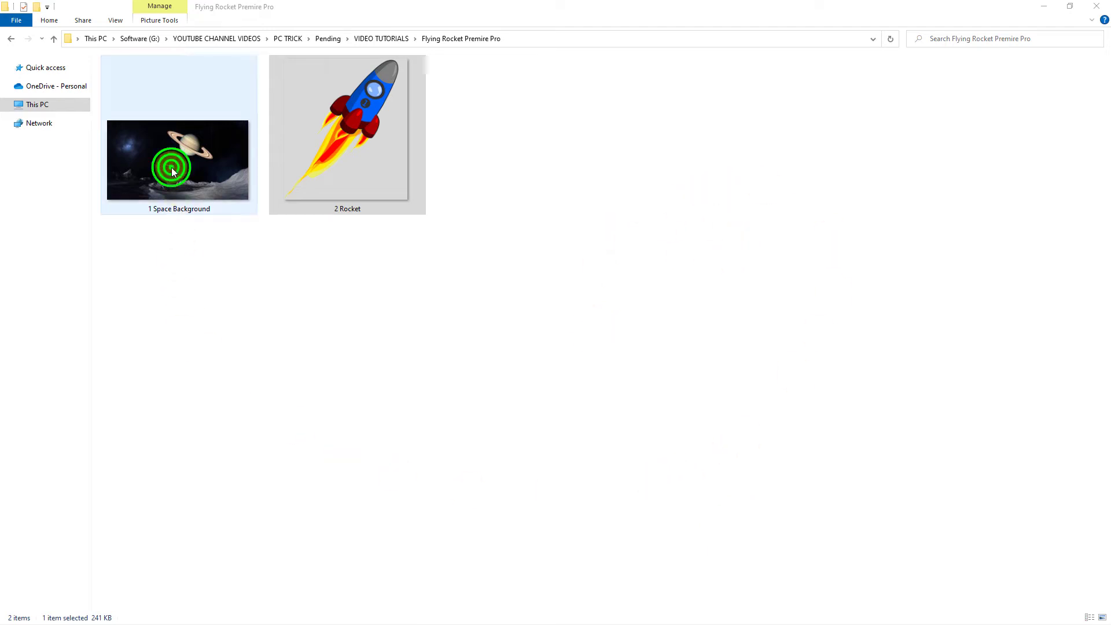
double_click(179, 159)
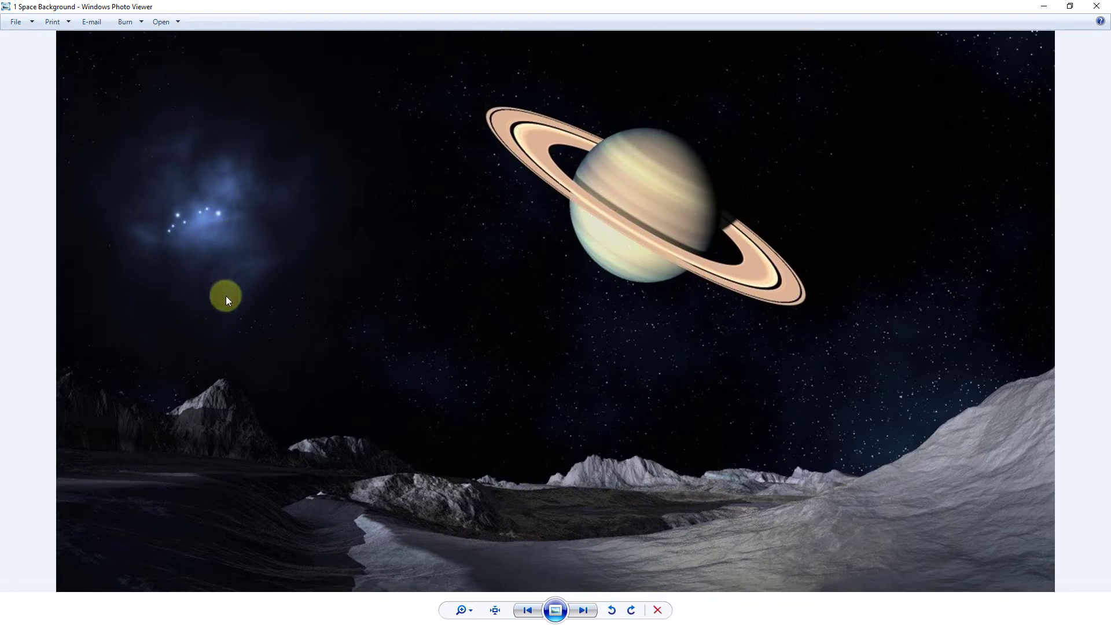
mouse_move(326, 346)
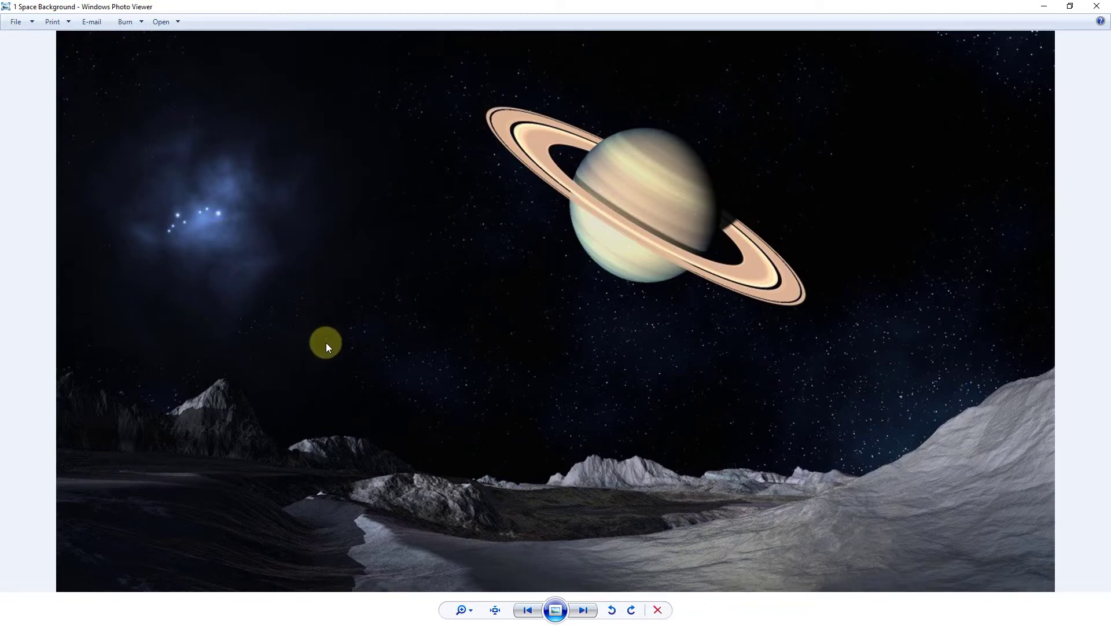
left_click(583, 610)
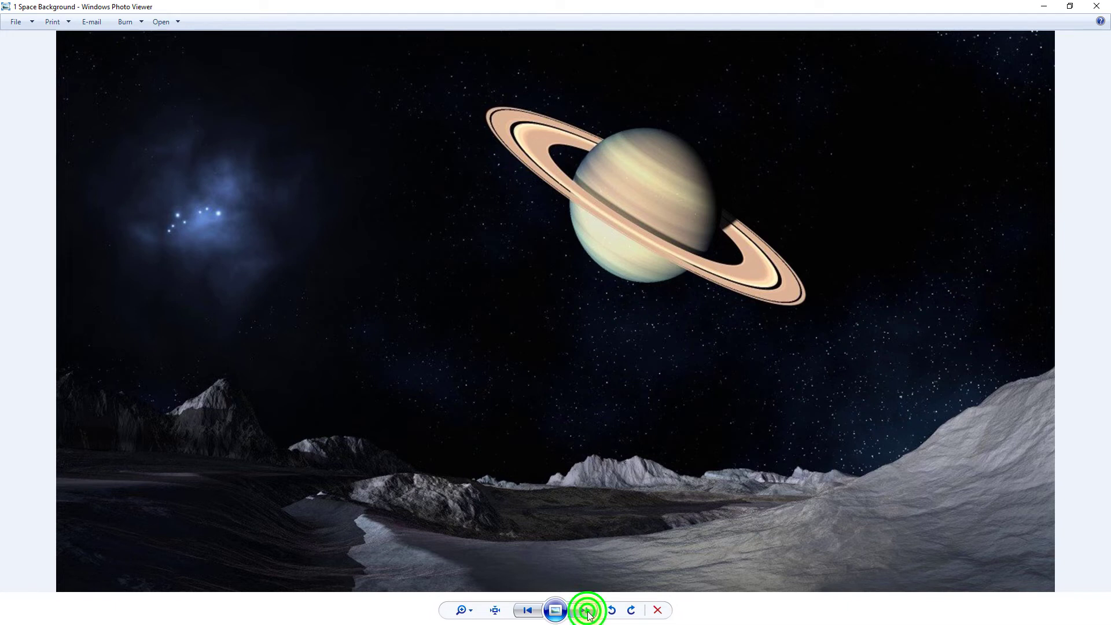
left_click(583, 610)
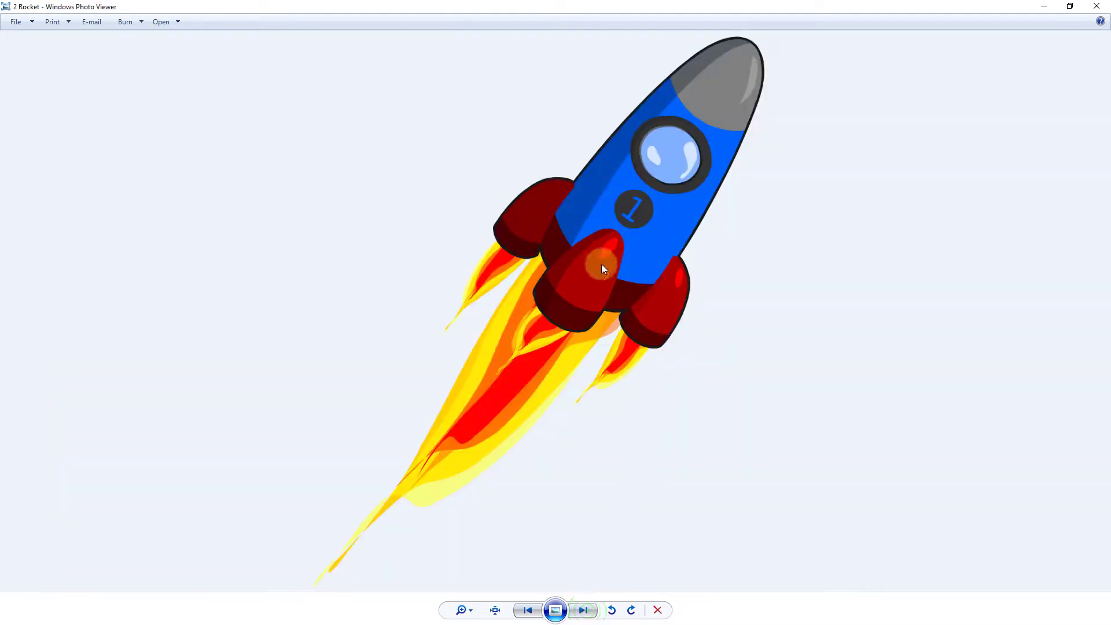
mouse_move(735, 306)
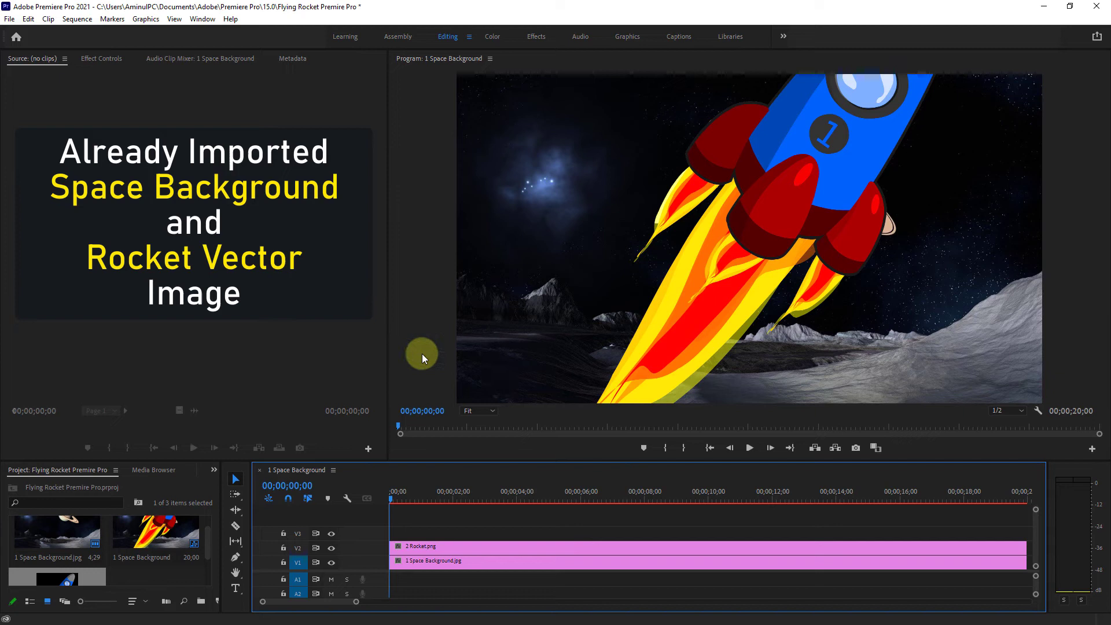
Step: Set the playhead to about three seconds and show the Effect Controls panel
left_click(464, 546)
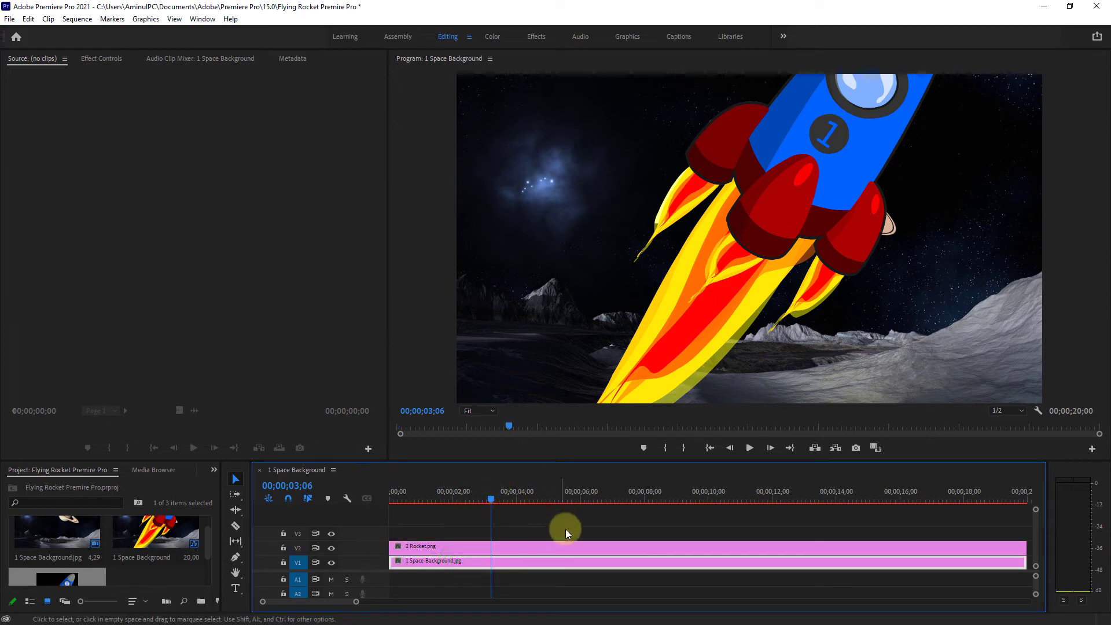
mouse_move(253, 228)
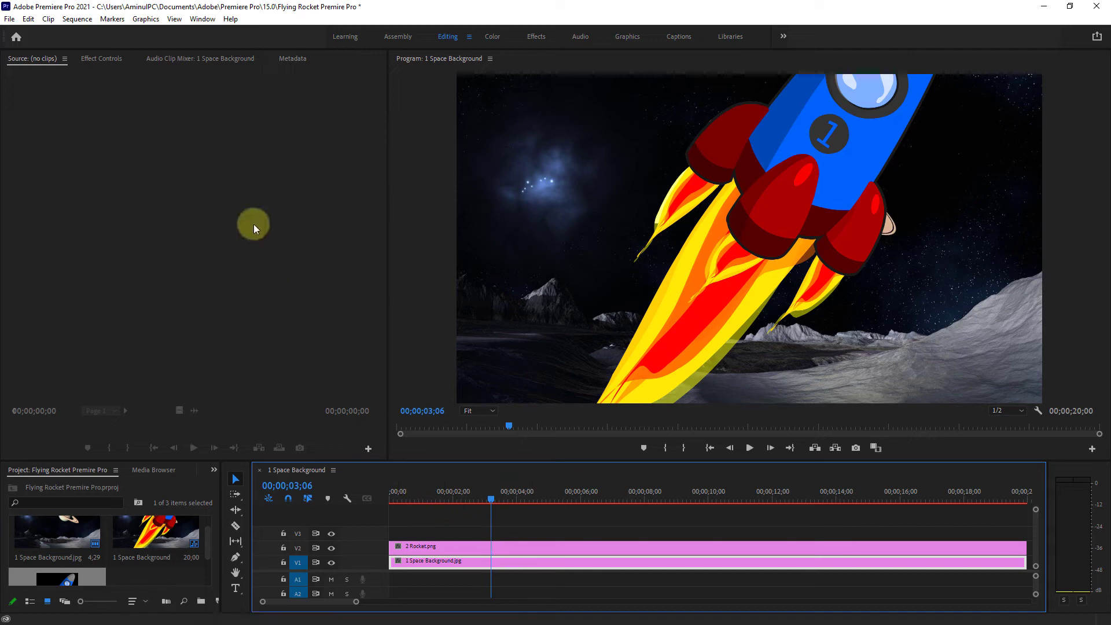
left_click(202, 19)
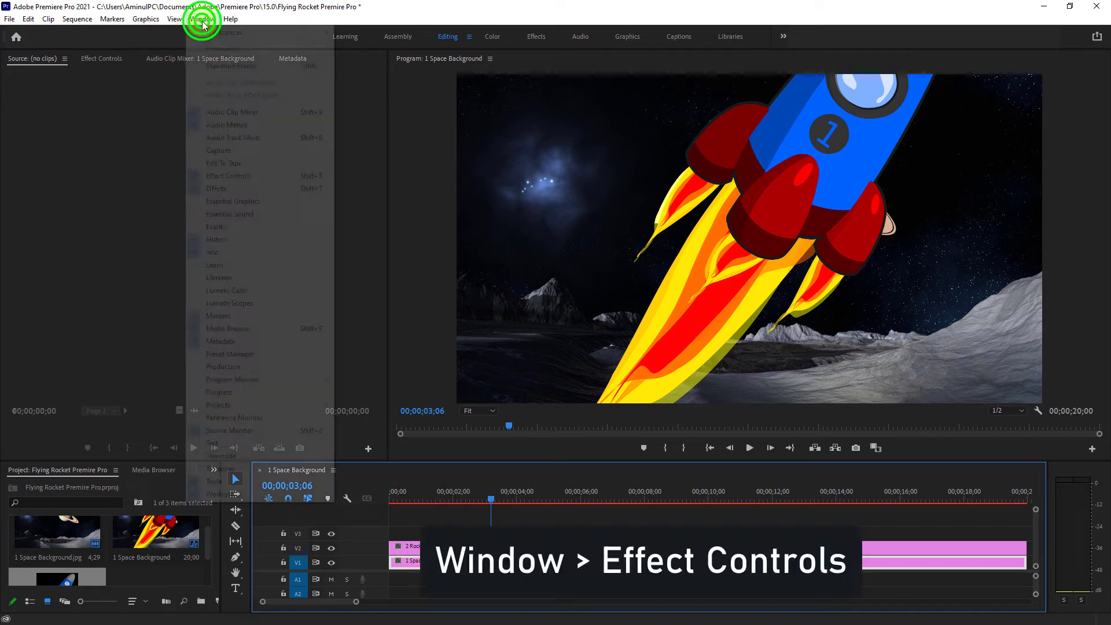
left_click(202, 18)
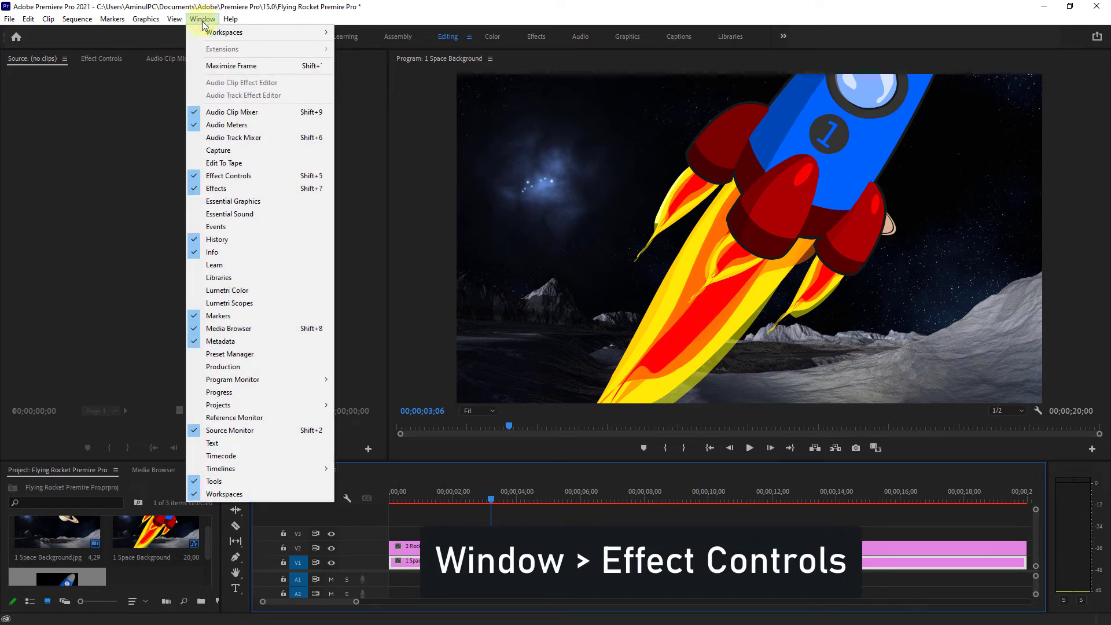
mouse_move(228, 175)
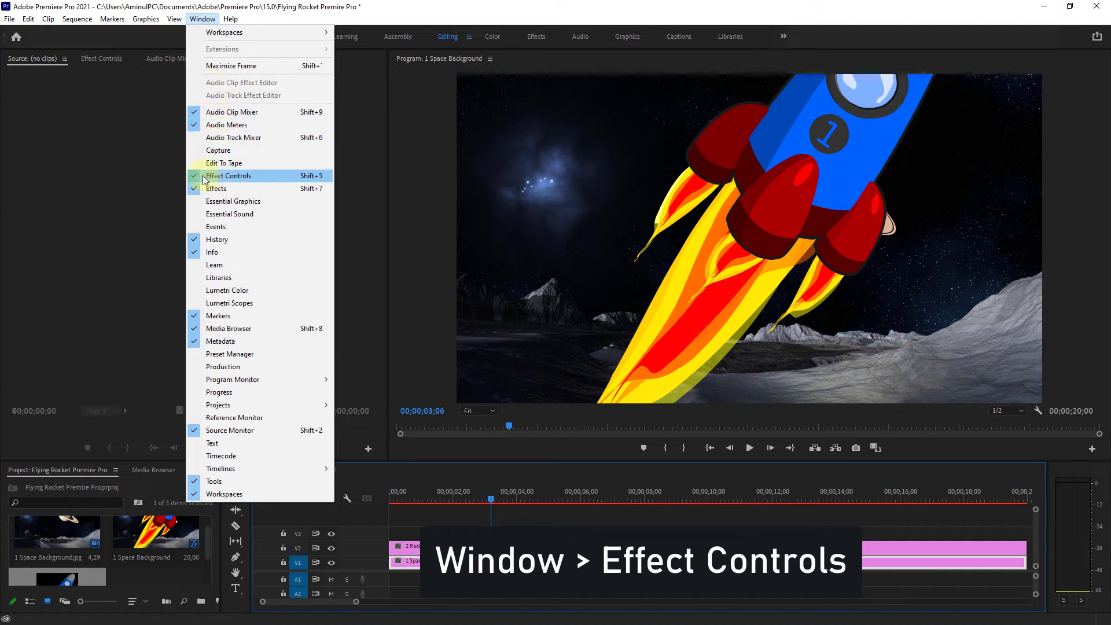
left_click(228, 176)
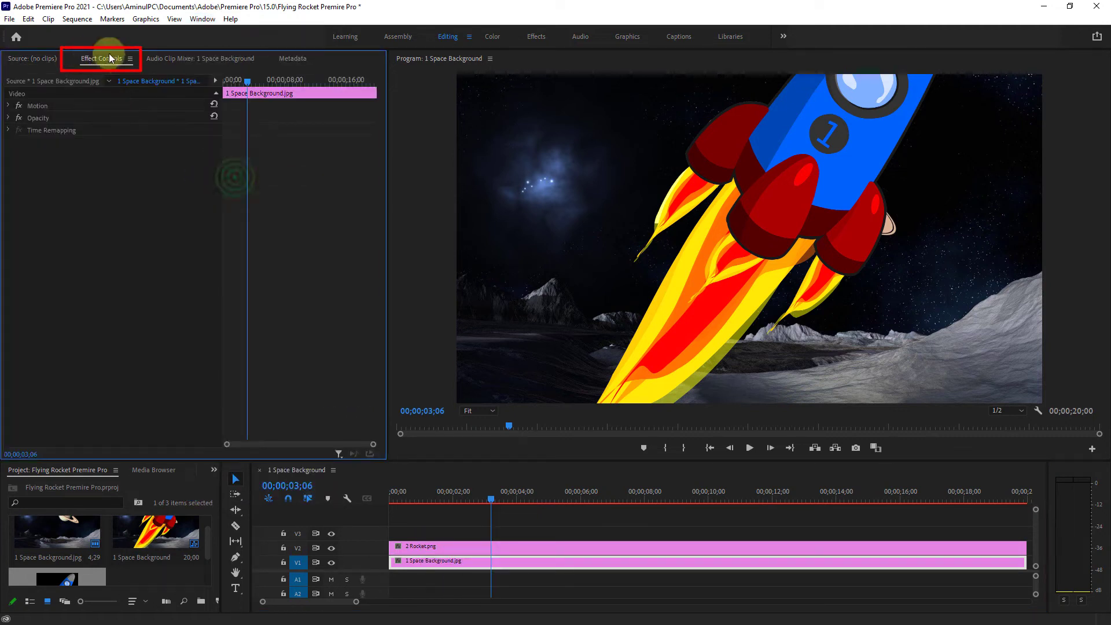
mouse_move(242, 431)
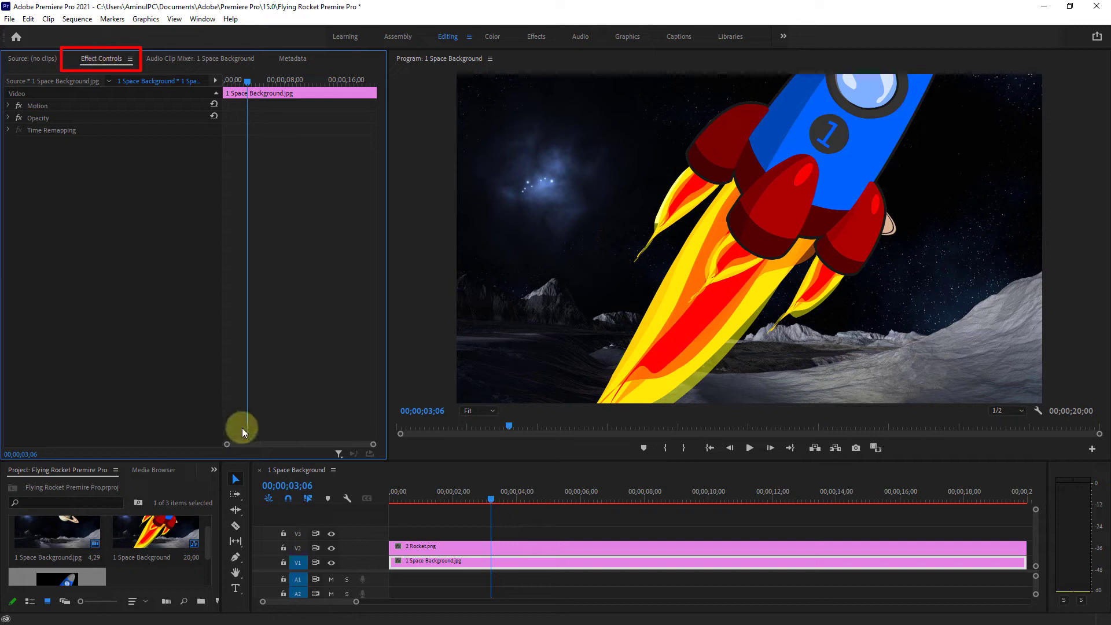
Step: Select the 2 Rocket clip, scale it to 28, and move it lower-left
left_click(454, 550)
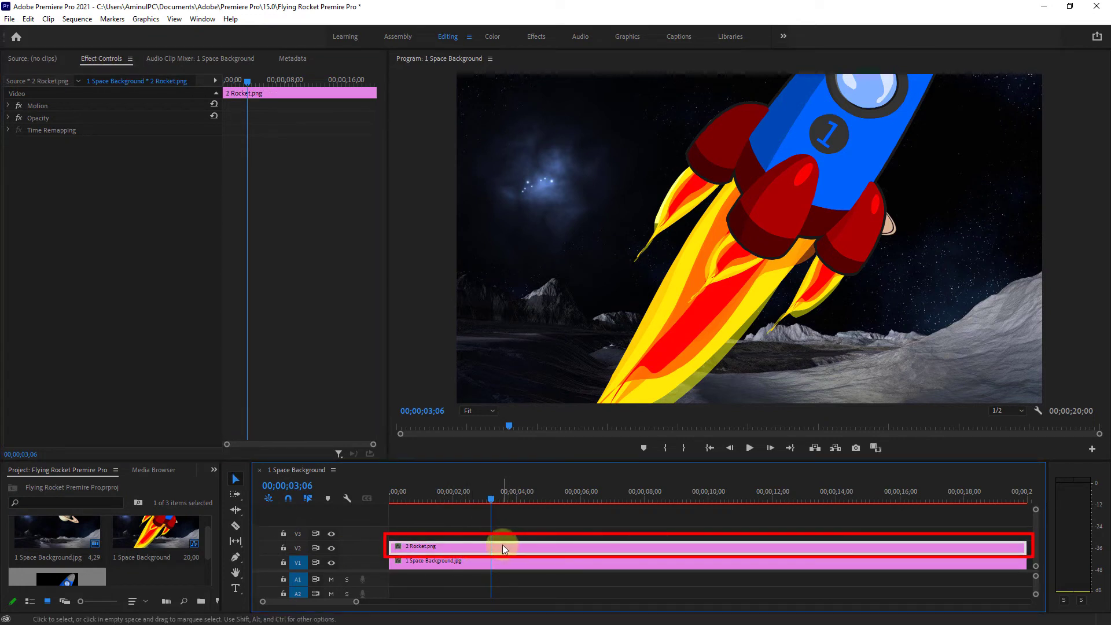
mouse_move(145, 261)
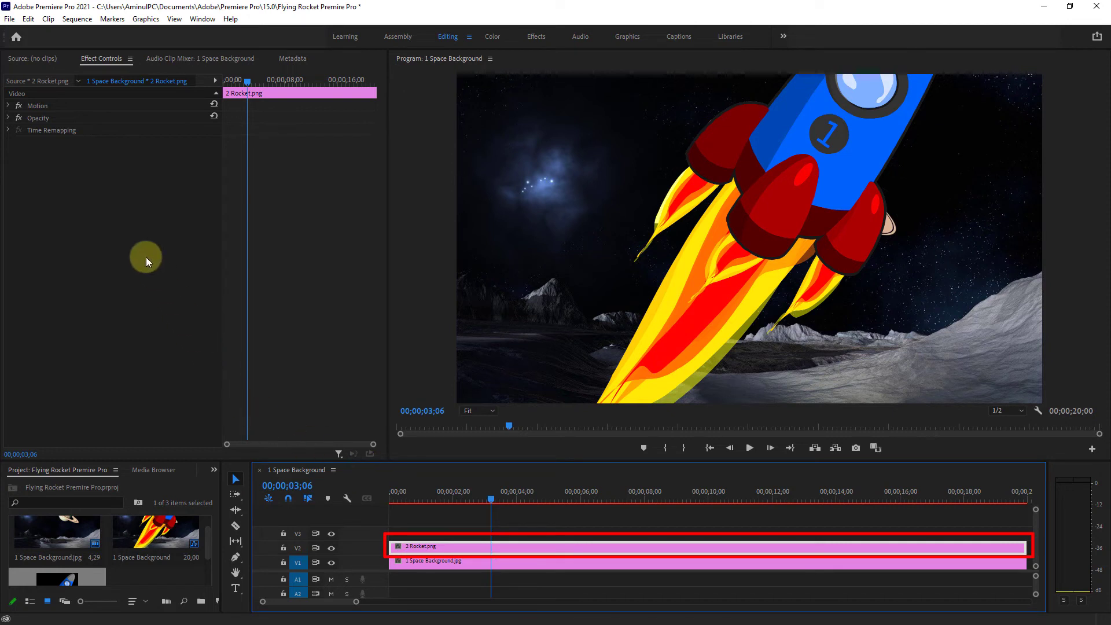
mouse_move(13, 106)
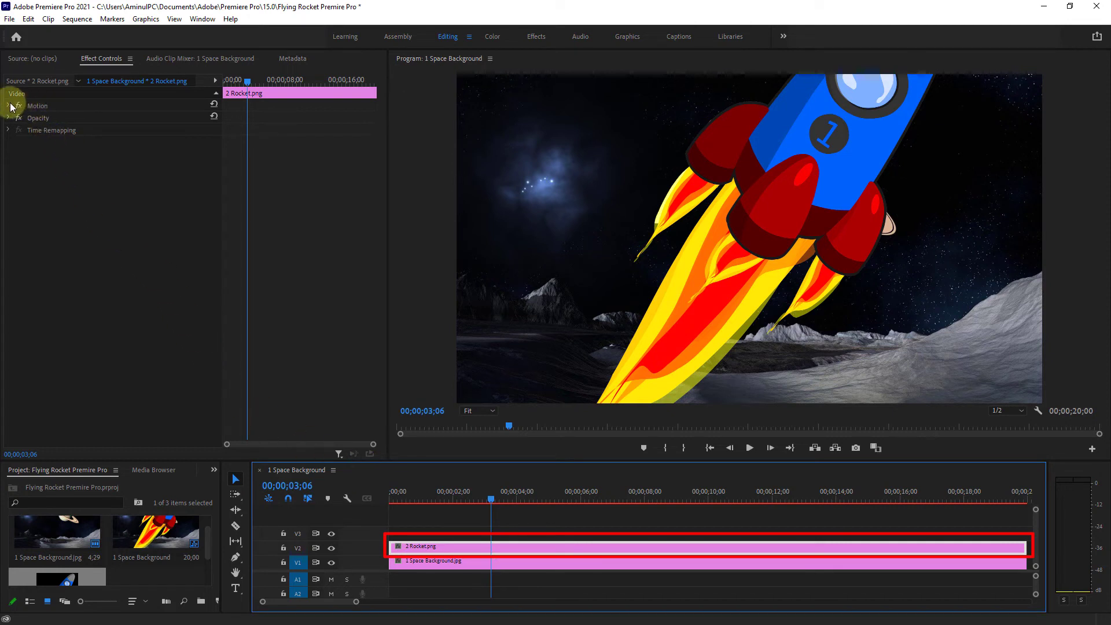
left_click(8, 105)
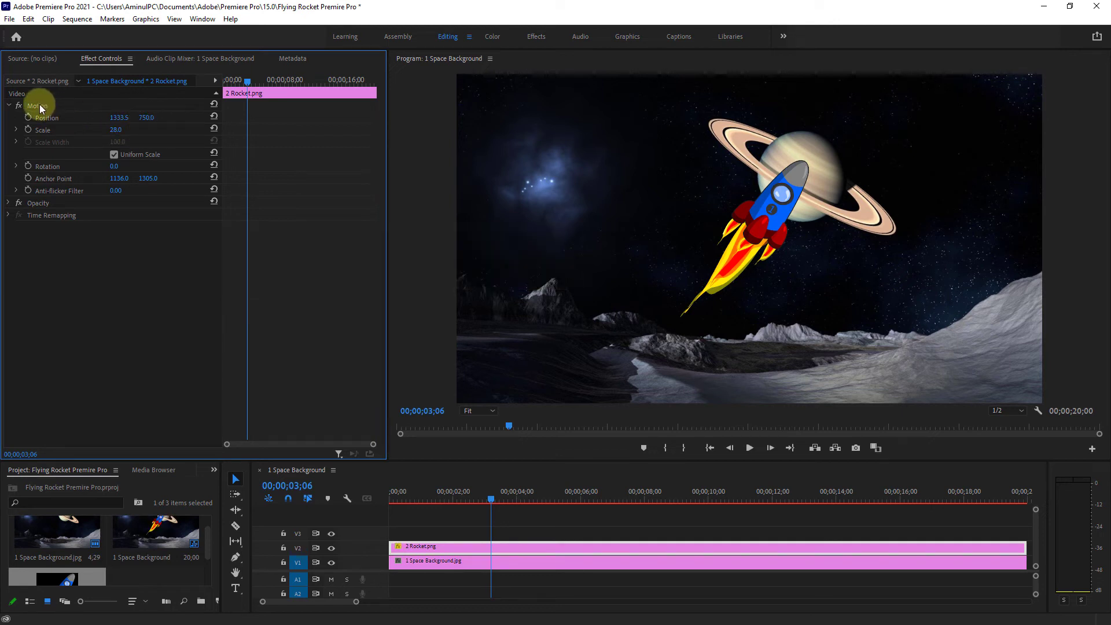
left_click(37, 105)
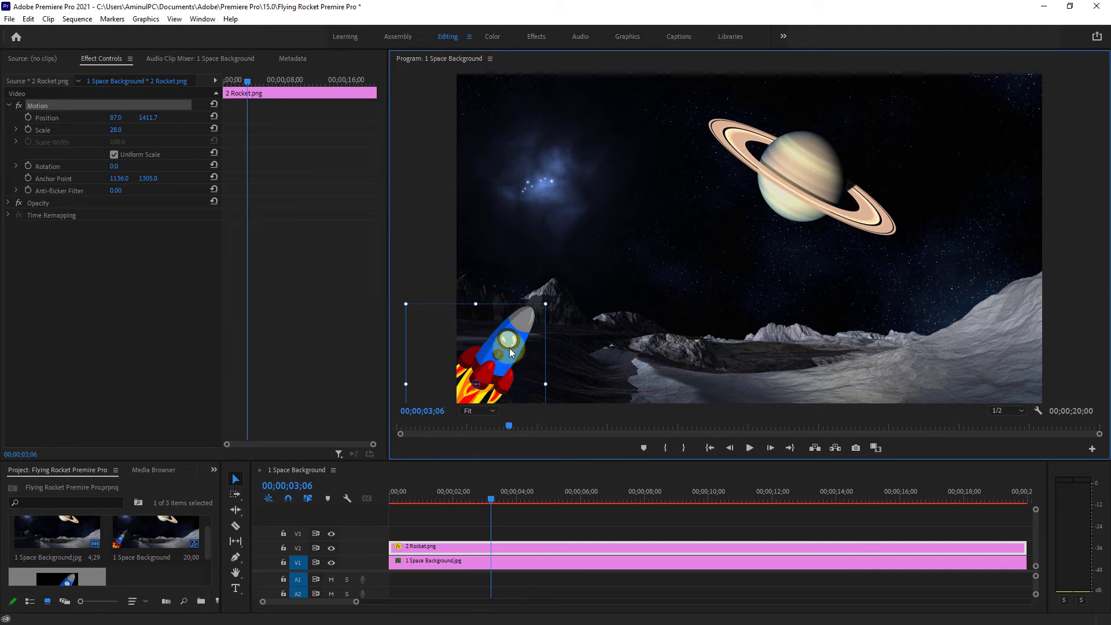
mouse_move(663, 316)
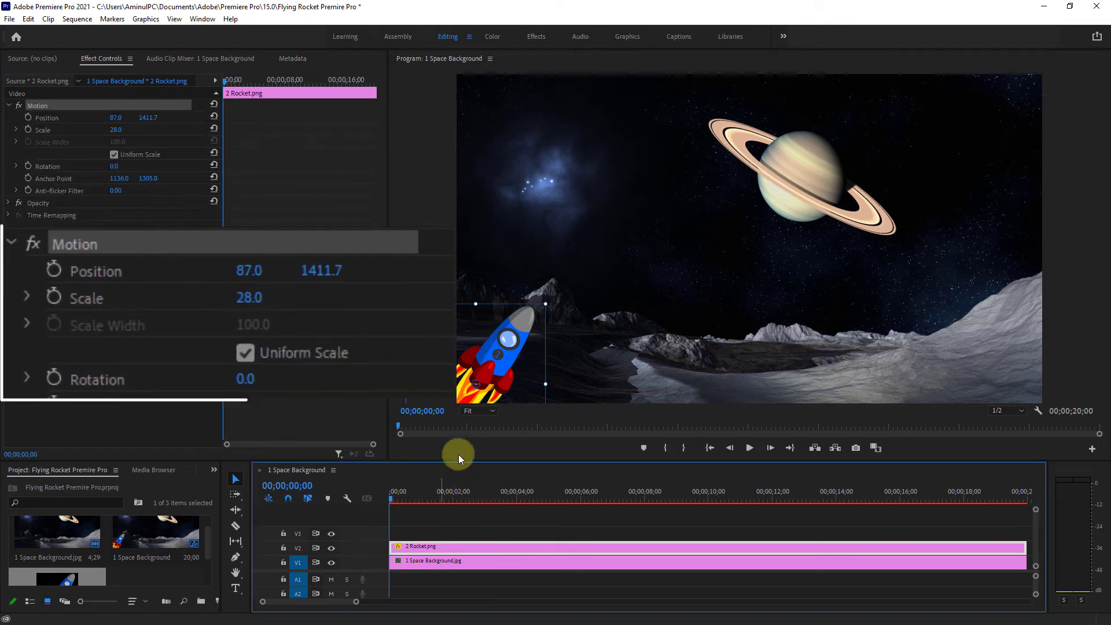
mouse_move(90, 284)
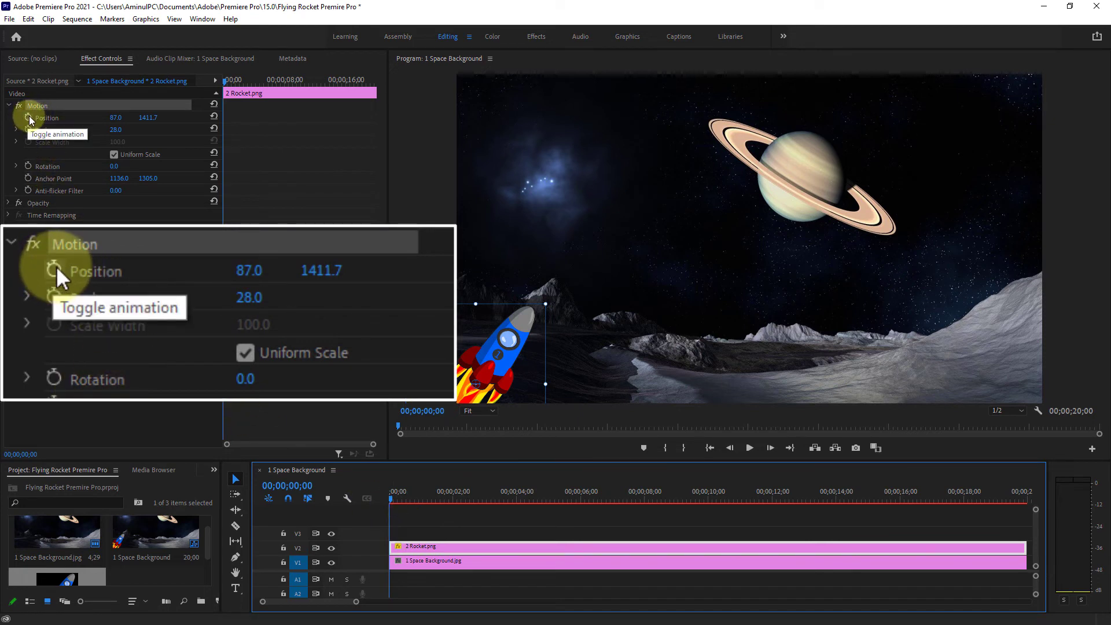
Step: Keyframe the rocket's Position lower-left at 0:00 and beside Saturn at 3;16
left_click(28, 118)
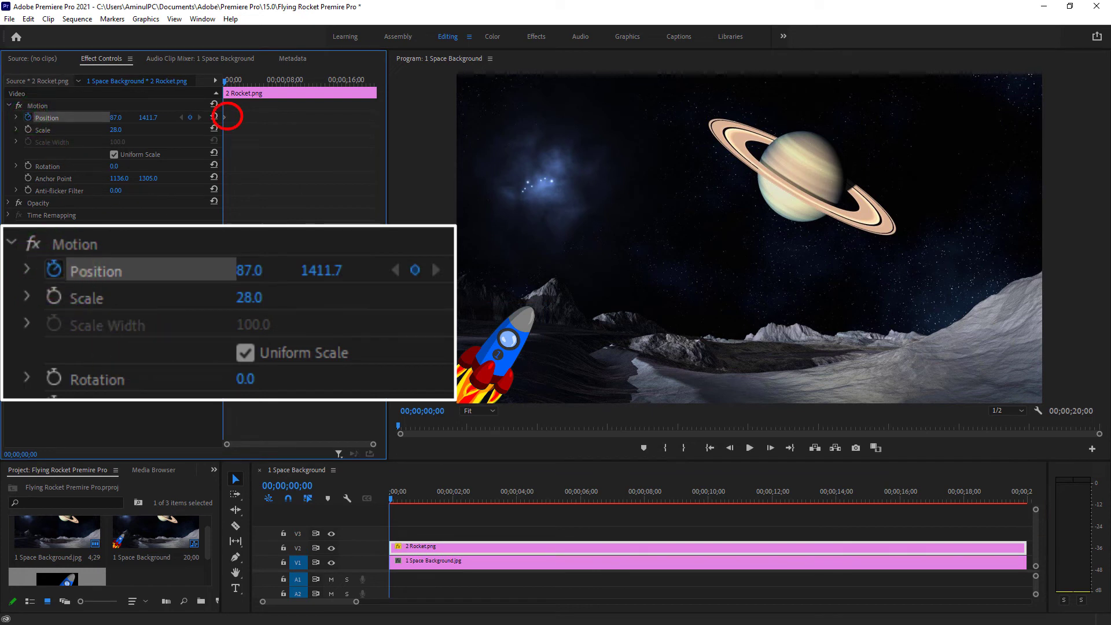
left_click(391, 497)
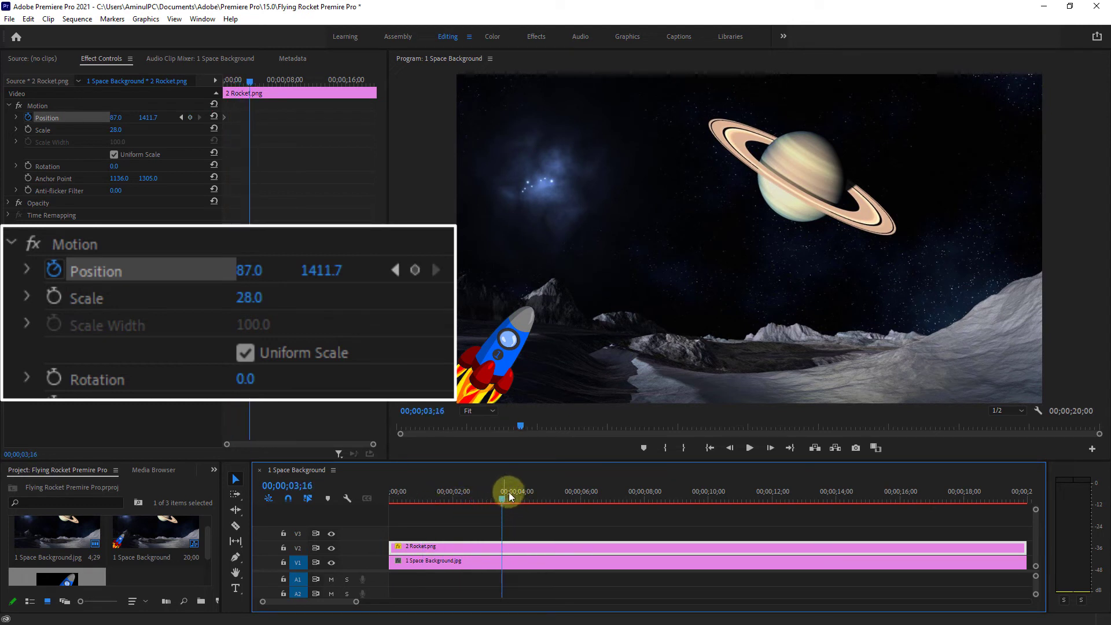
left_click(39, 105)
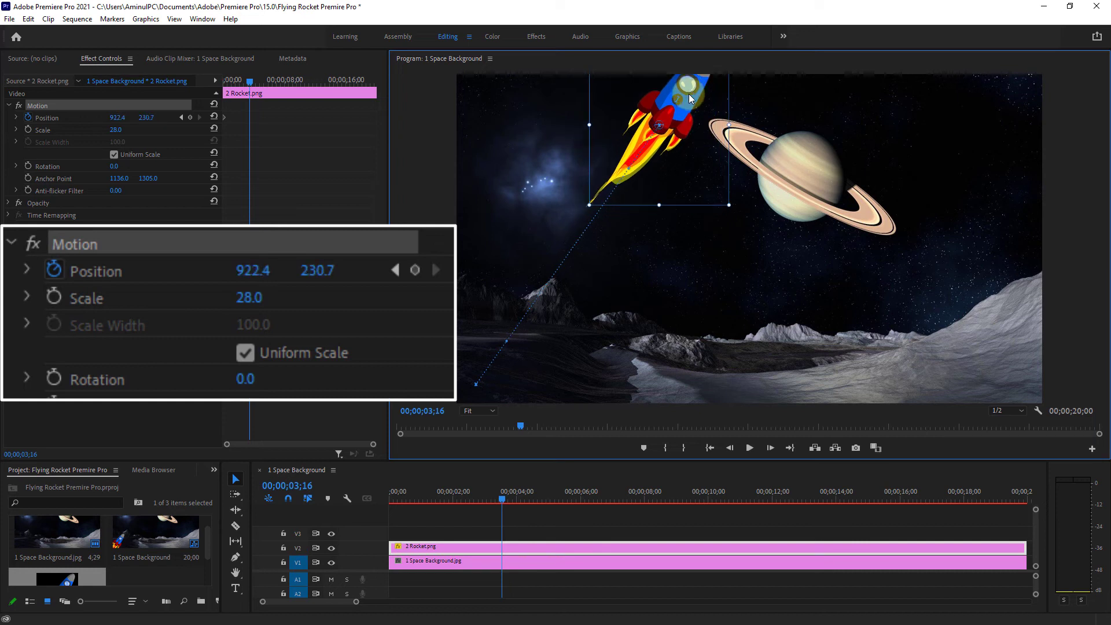
left_click(414, 270)
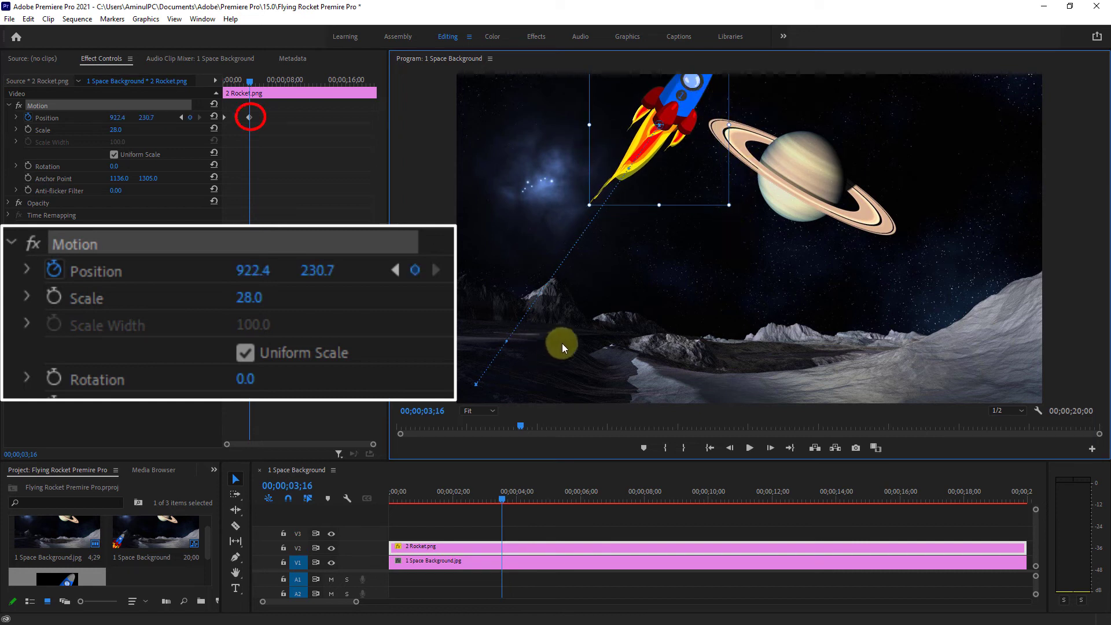
left_click(500, 499)
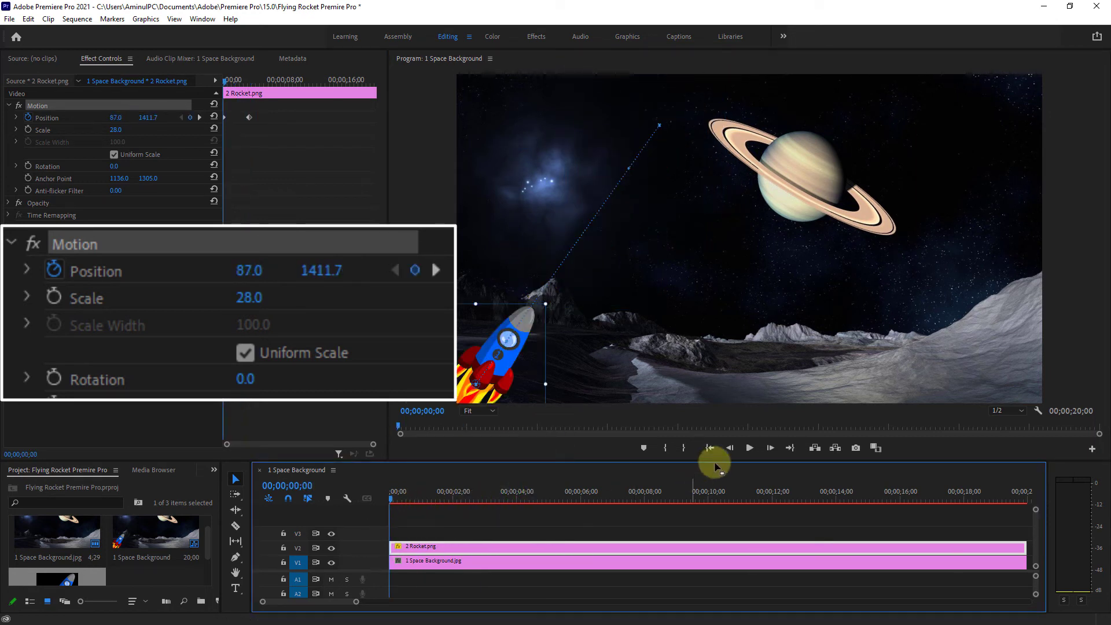
left_click(749, 447)
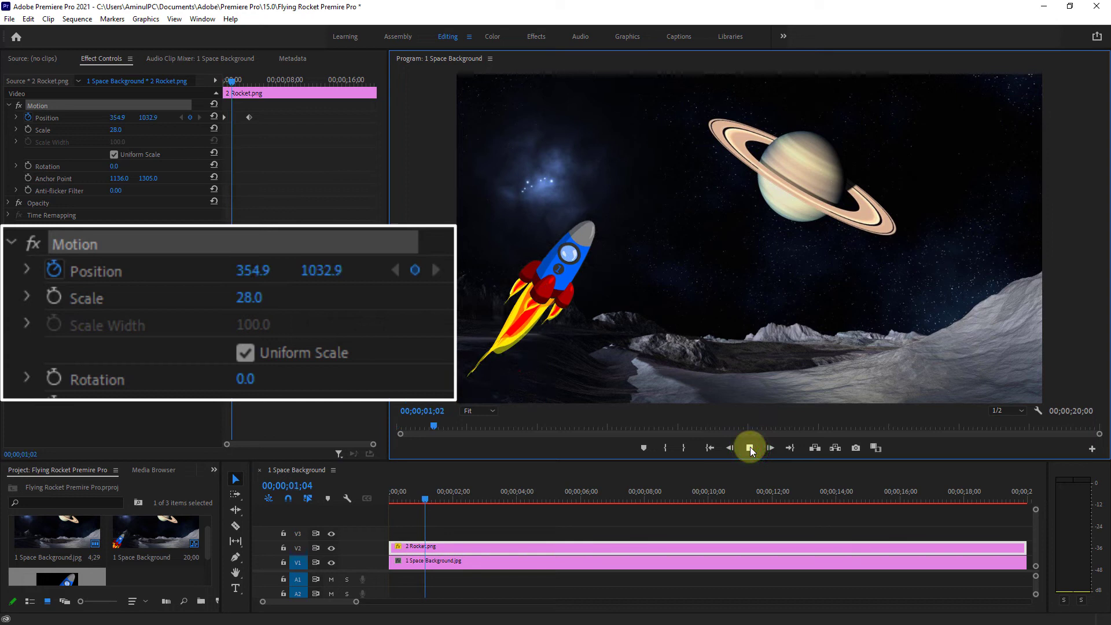
left_click(749, 447)
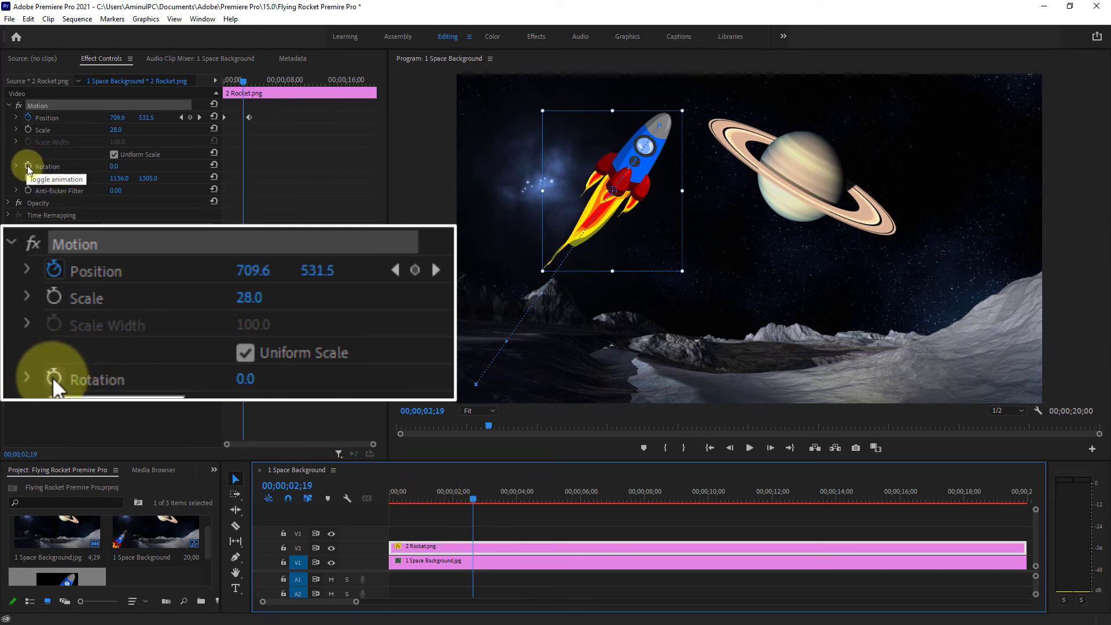
Step: Add Rotation keyframes tilting the rocket from upright to 45° by about 3;03
left_click(29, 166)
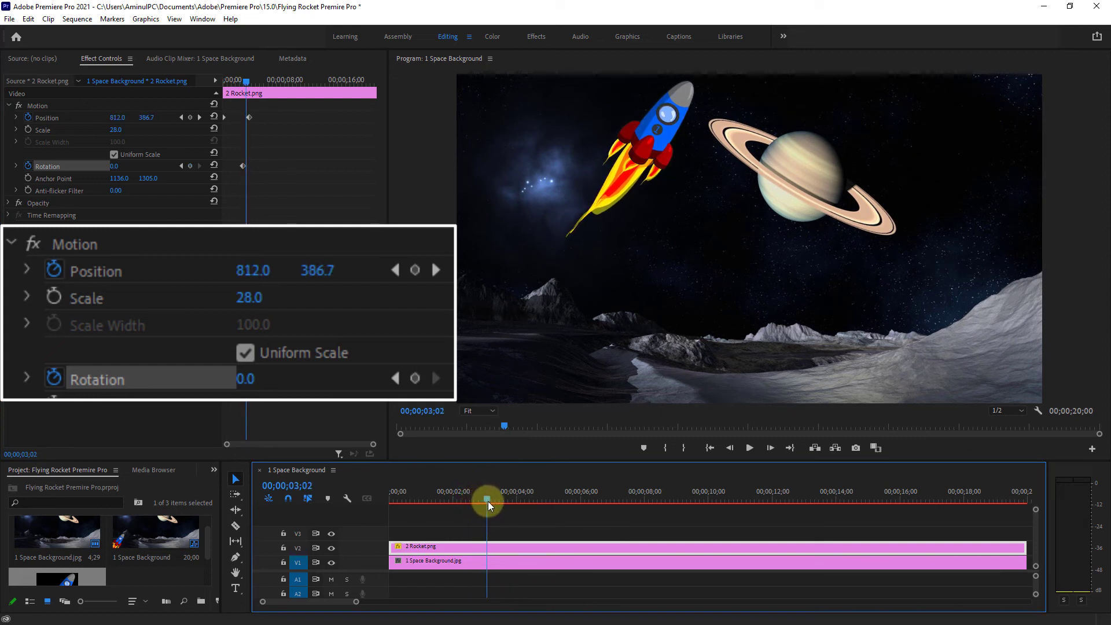
left_click(769, 447)
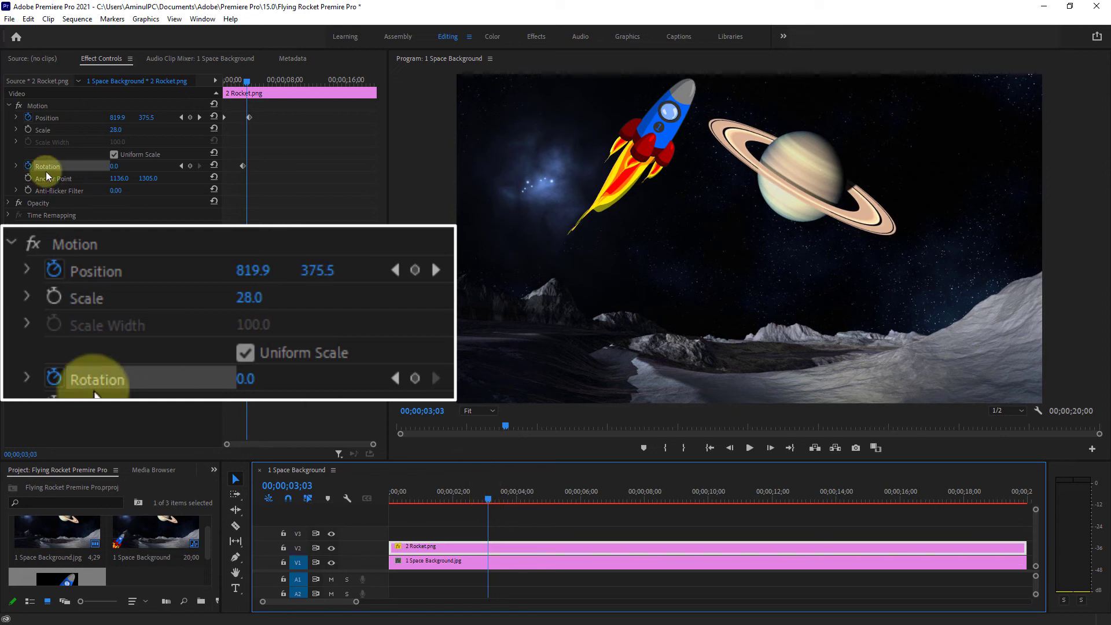
left_click(244, 379)
type("45")
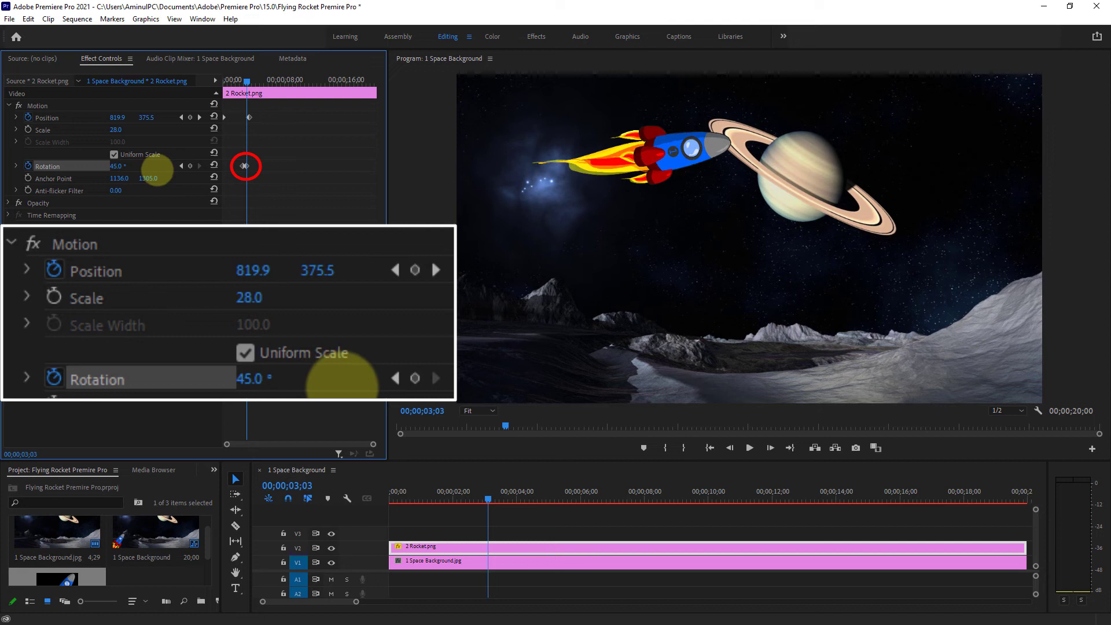
left_click(489, 499)
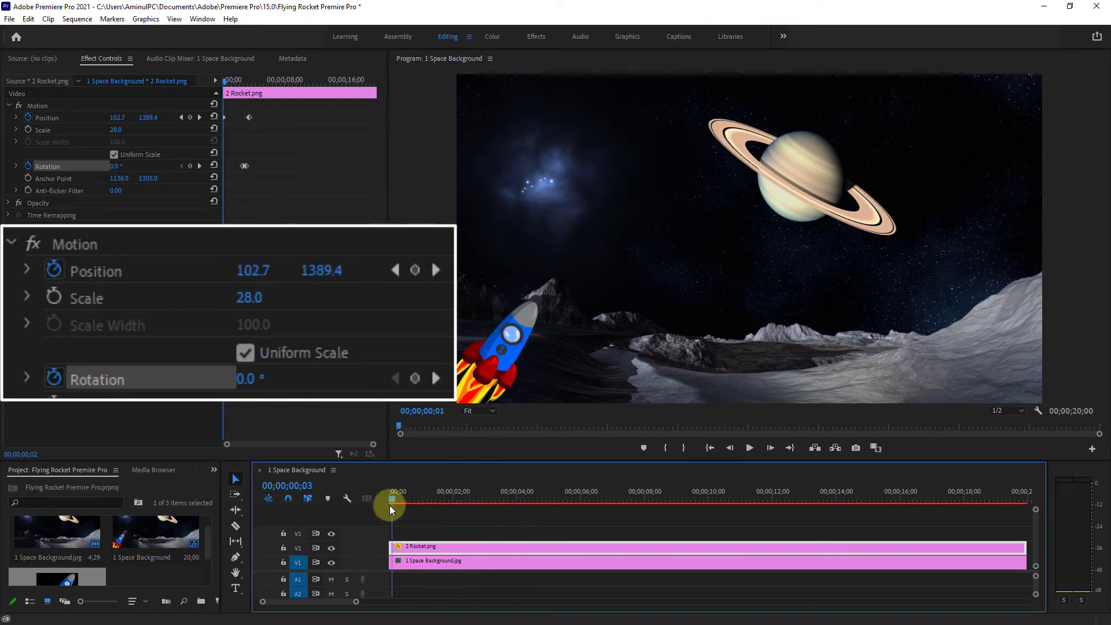
left_click(749, 447)
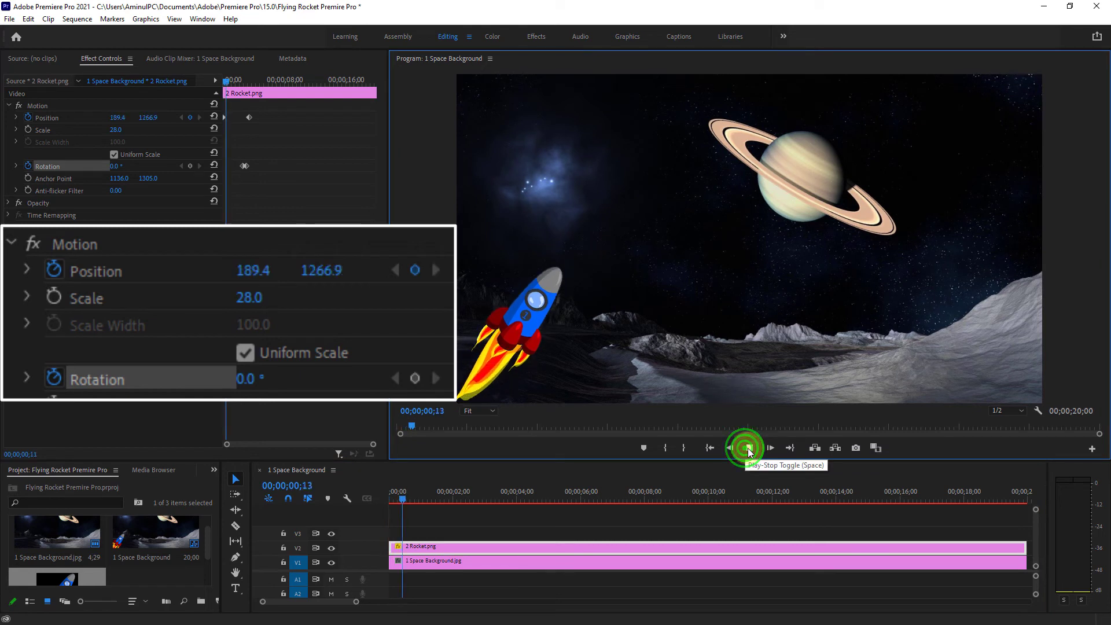
left_click(748, 448)
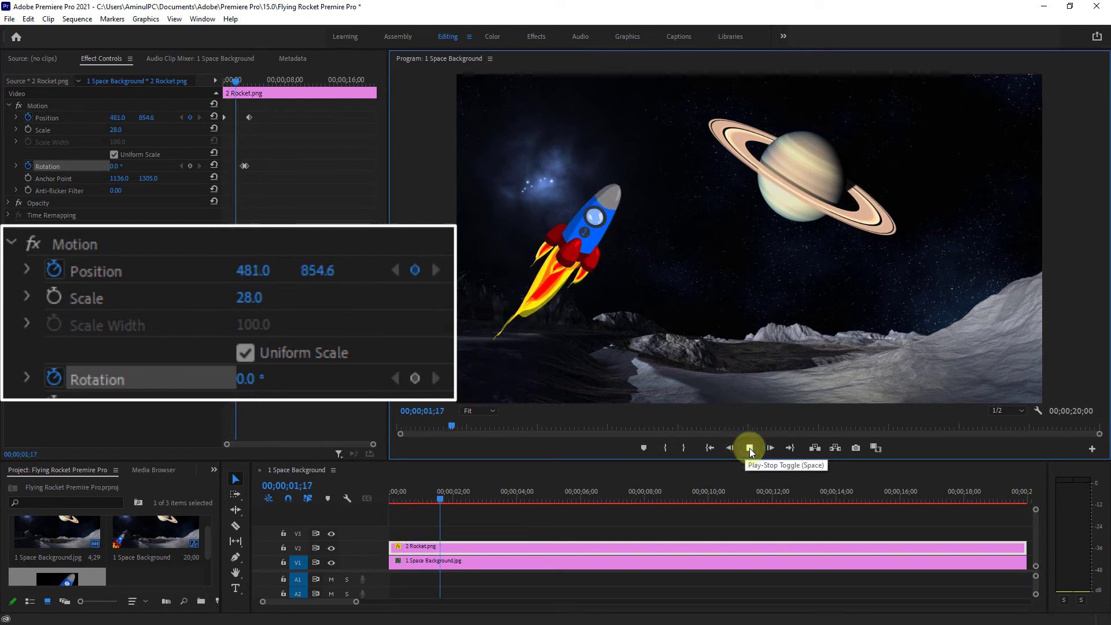
left_click(748, 448)
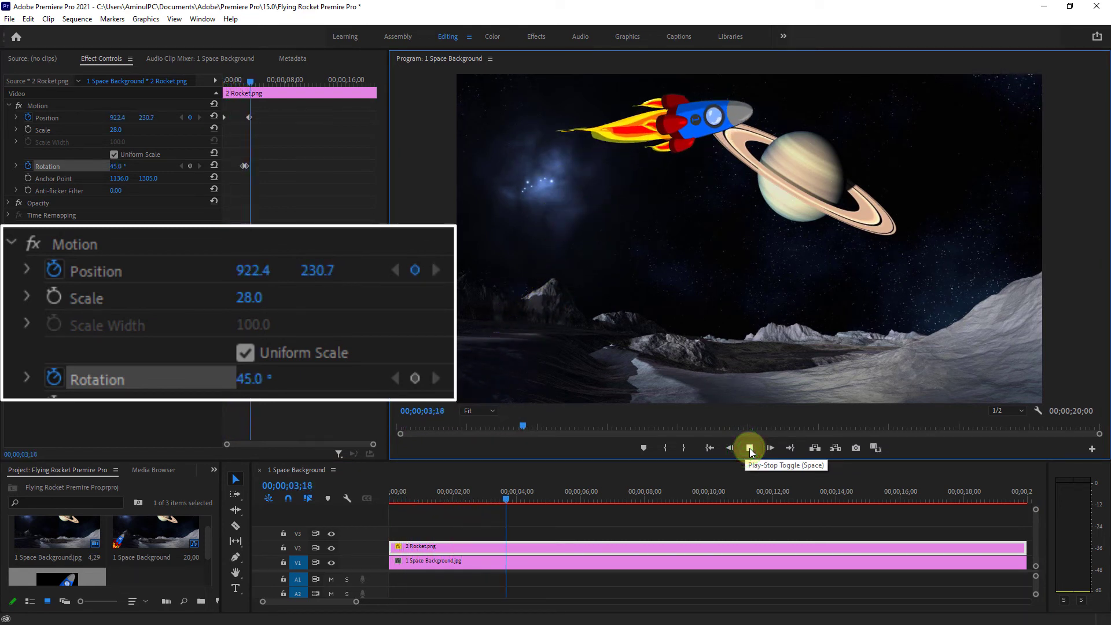
left_click(749, 448)
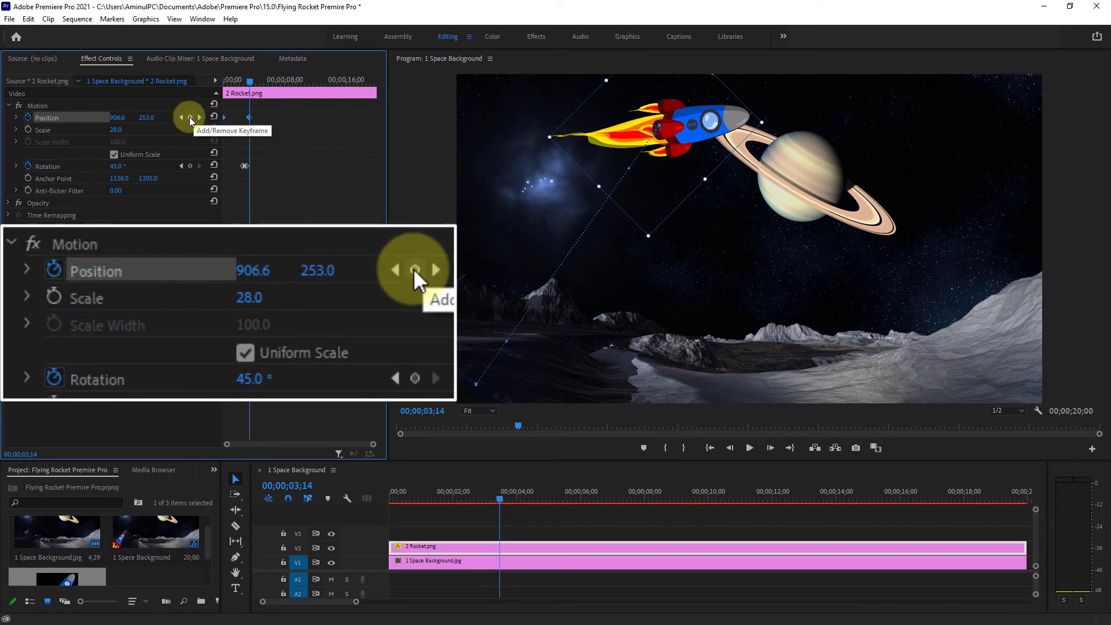
Step: Add a Position keyframe, then at about 6;00 move the rocket further right
left_click(190, 117)
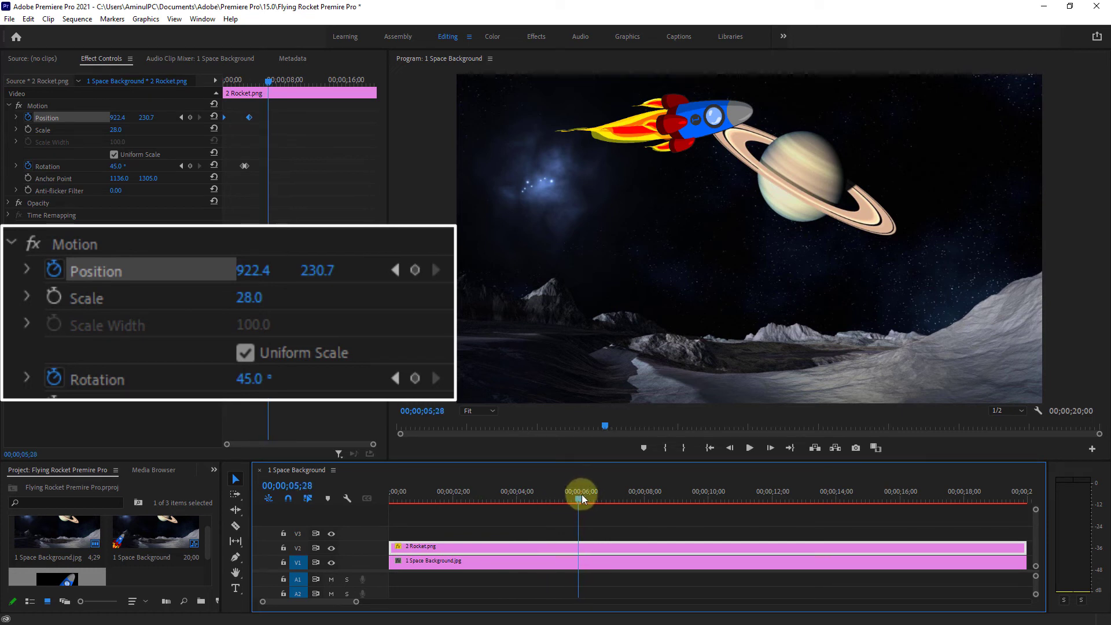
left_click(581, 491)
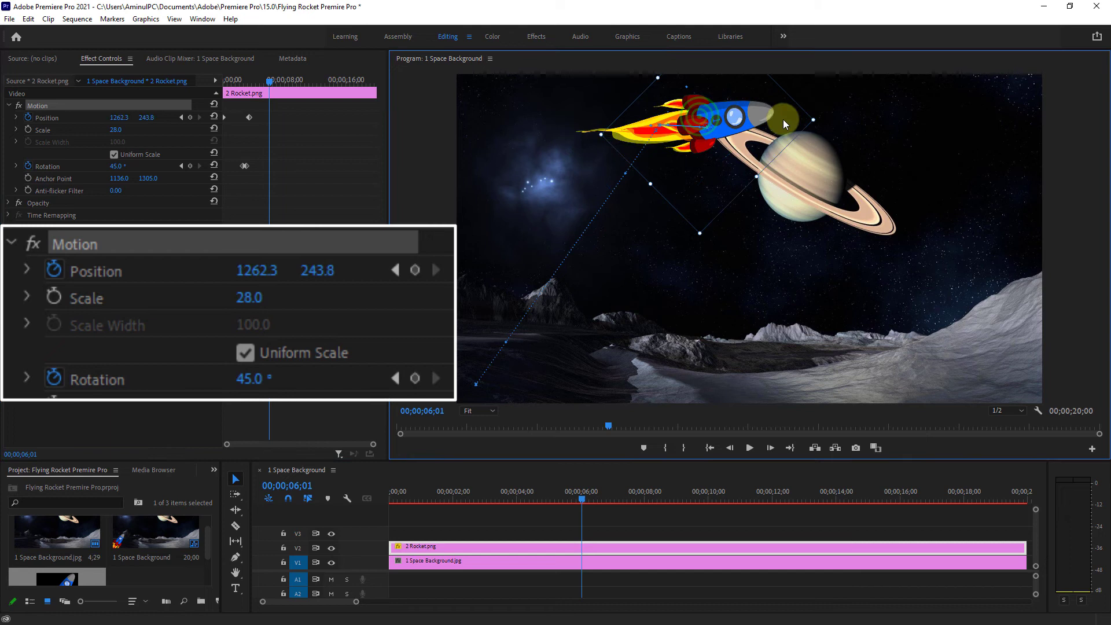
left_click_drag(730, 114, 900, 116)
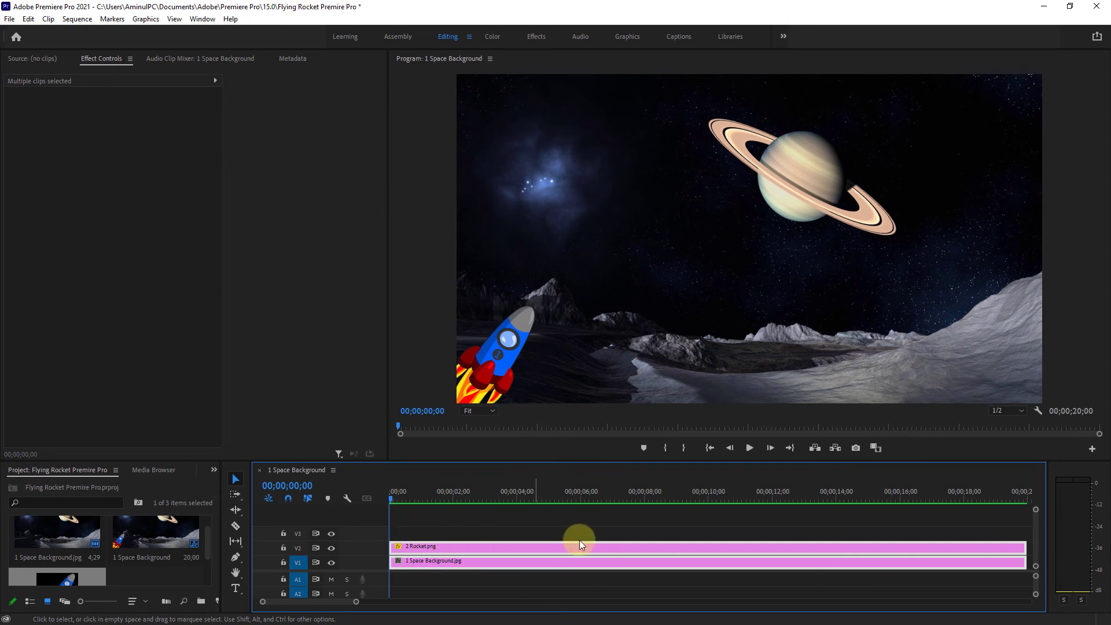
mouse_move(750, 447)
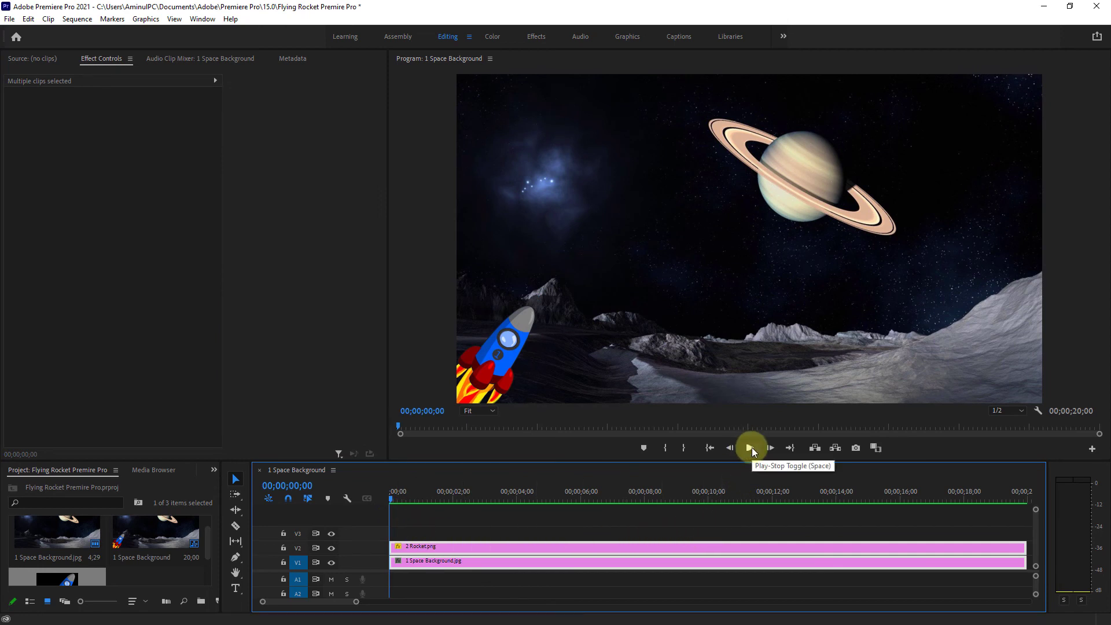
left_click(749, 448)
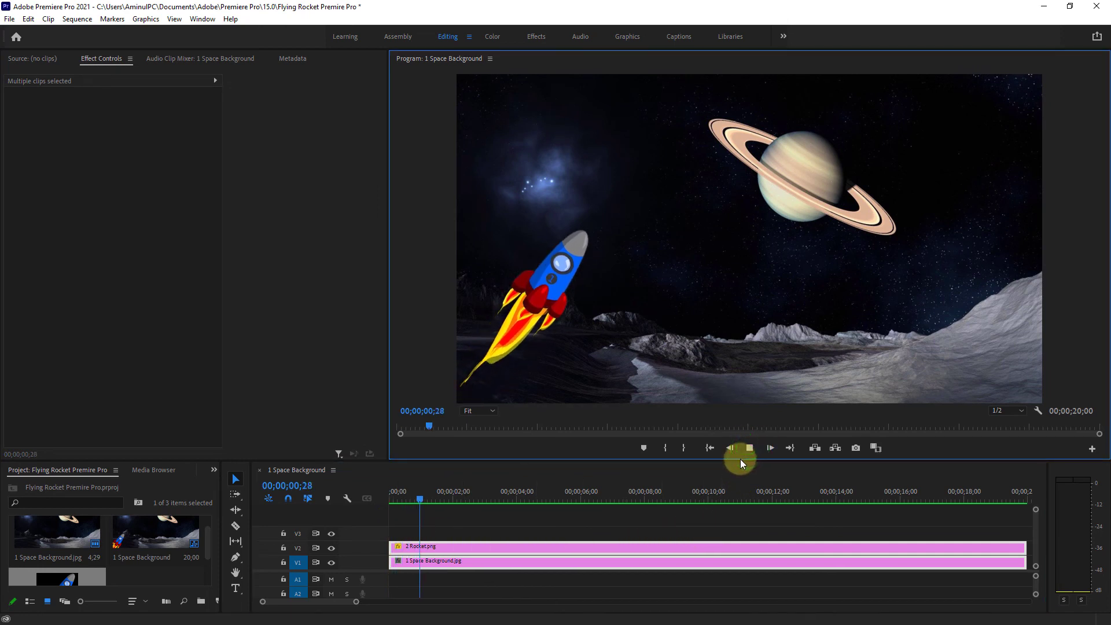
left_click(770, 447)
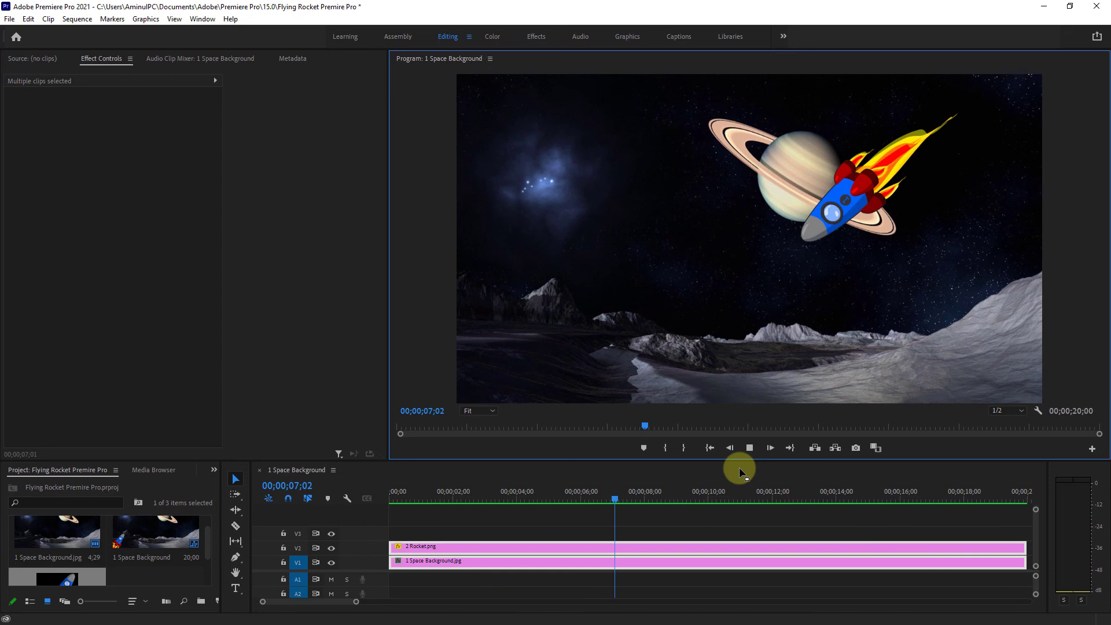
left_click(675, 500)
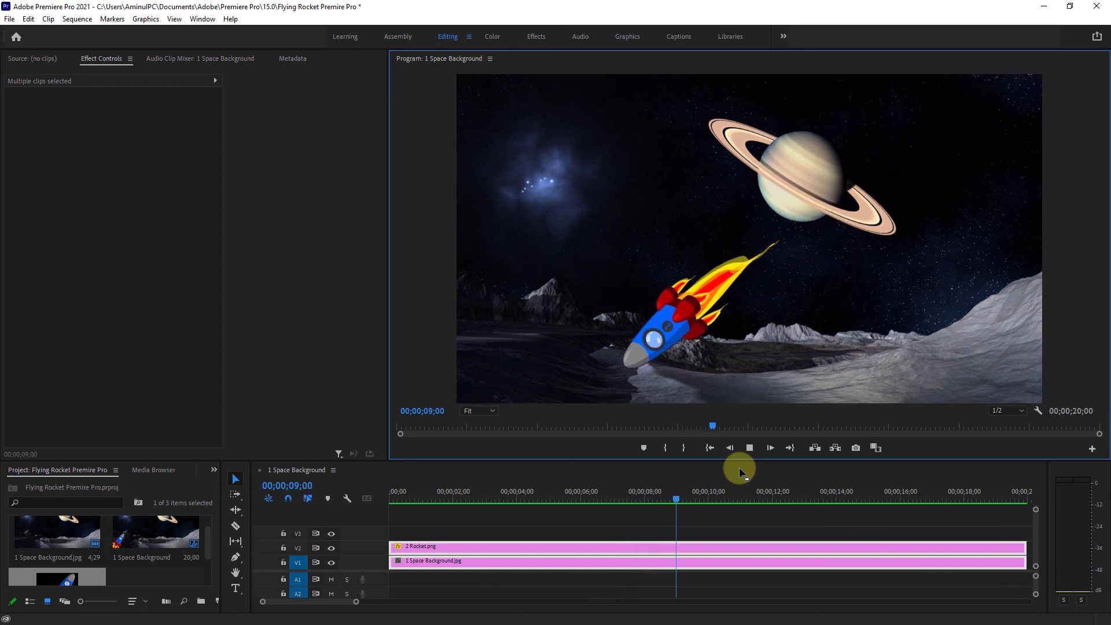
left_click(749, 447)
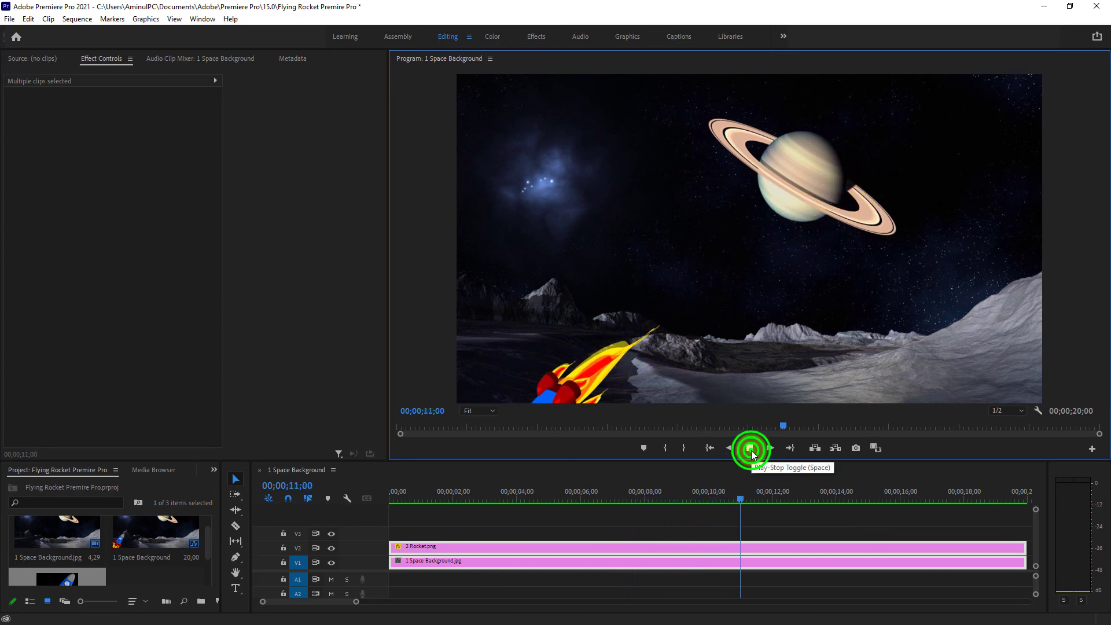